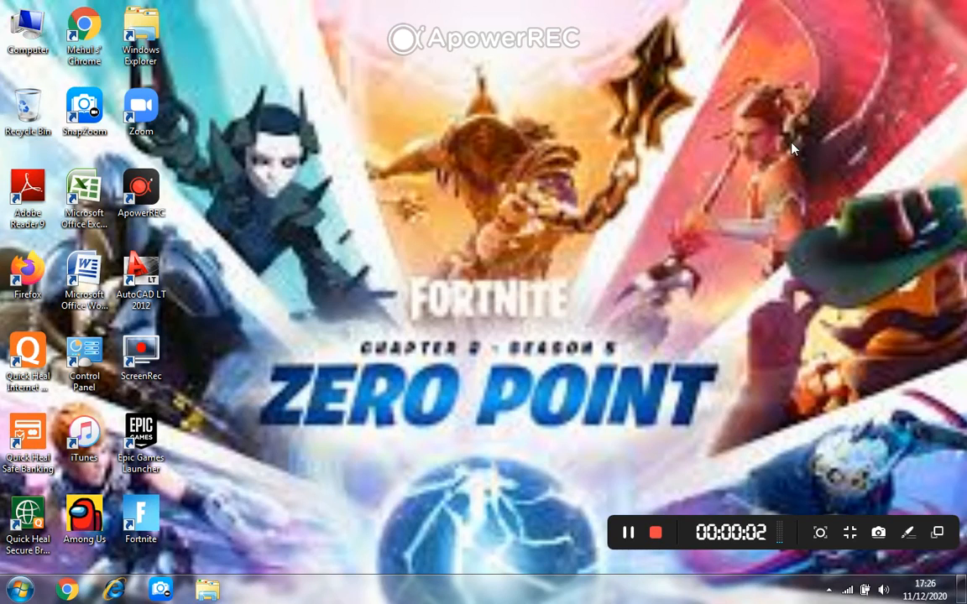
pyautogui.moveTo(847, 23)
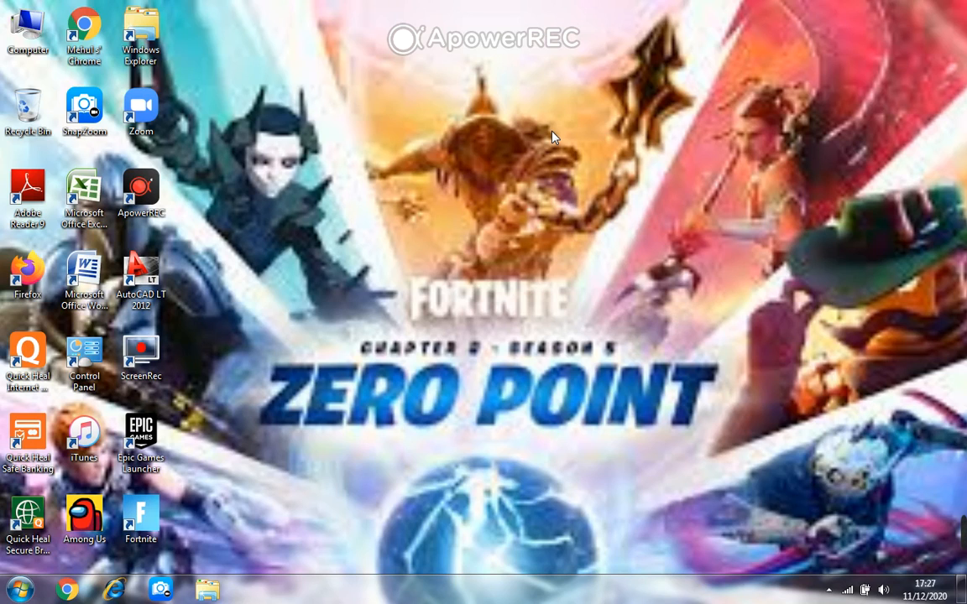
pyautogui.moveTo(246, 470)
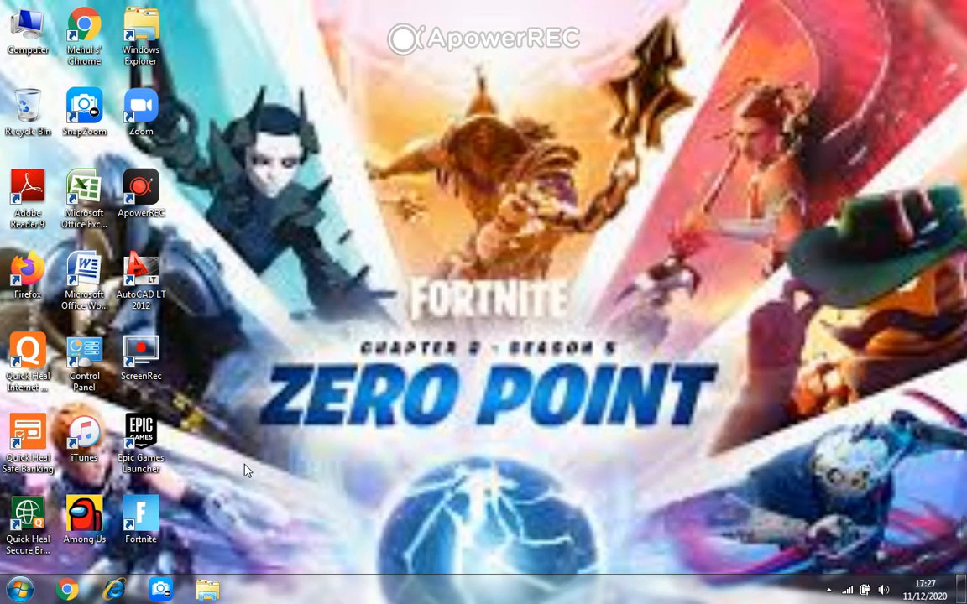
# Dismiss the unsupported graphics card warning and browse the C: drive into Program Files
pyautogui.rightClick(141, 512)
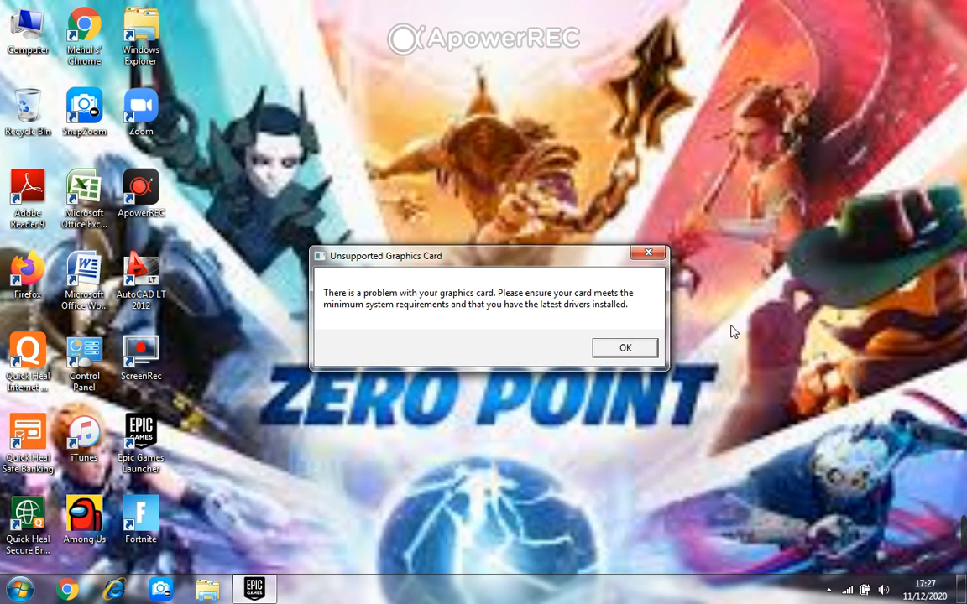
pyautogui.moveTo(386, 321)
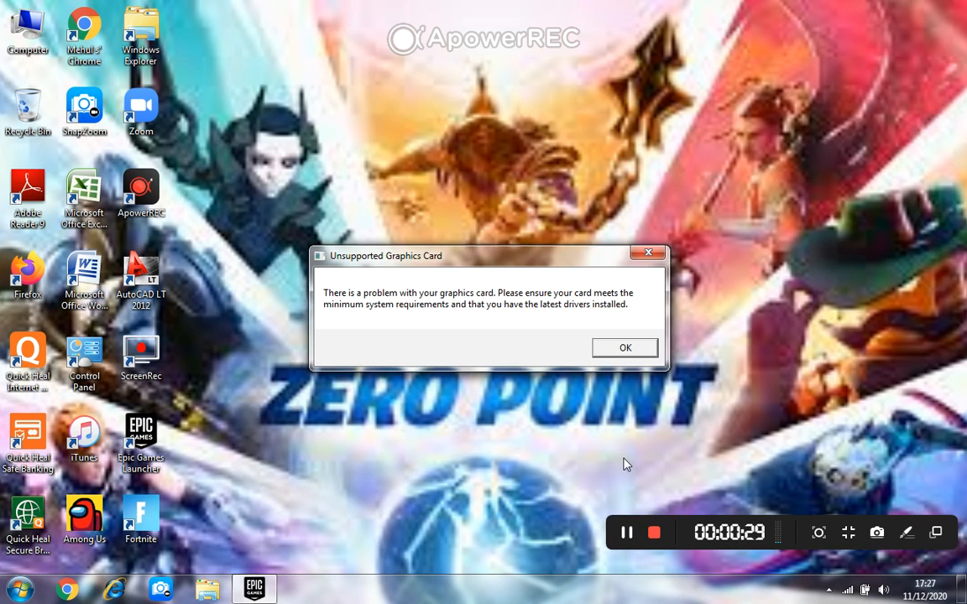
pyautogui.click(624, 348)
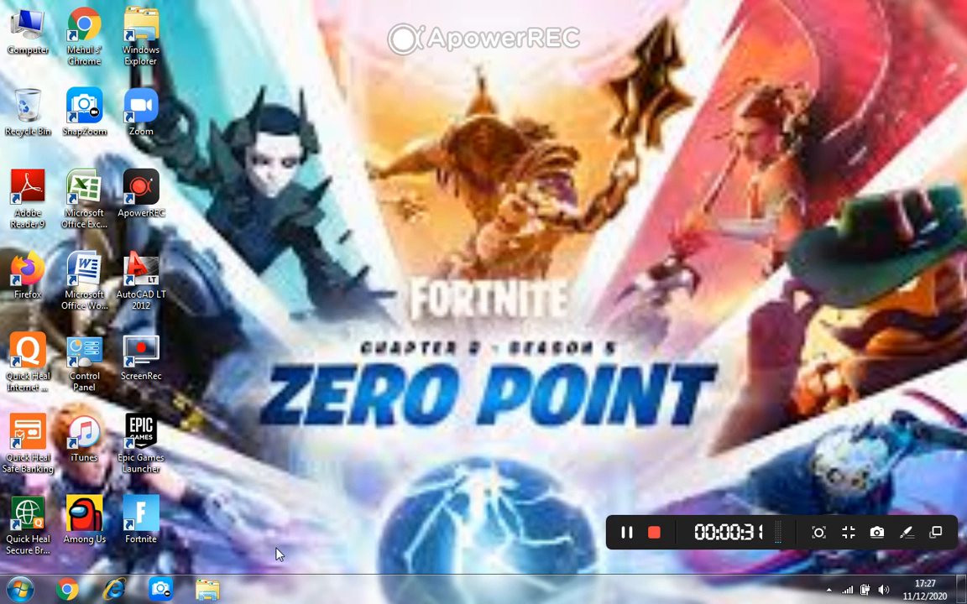
pyautogui.click(208, 587)
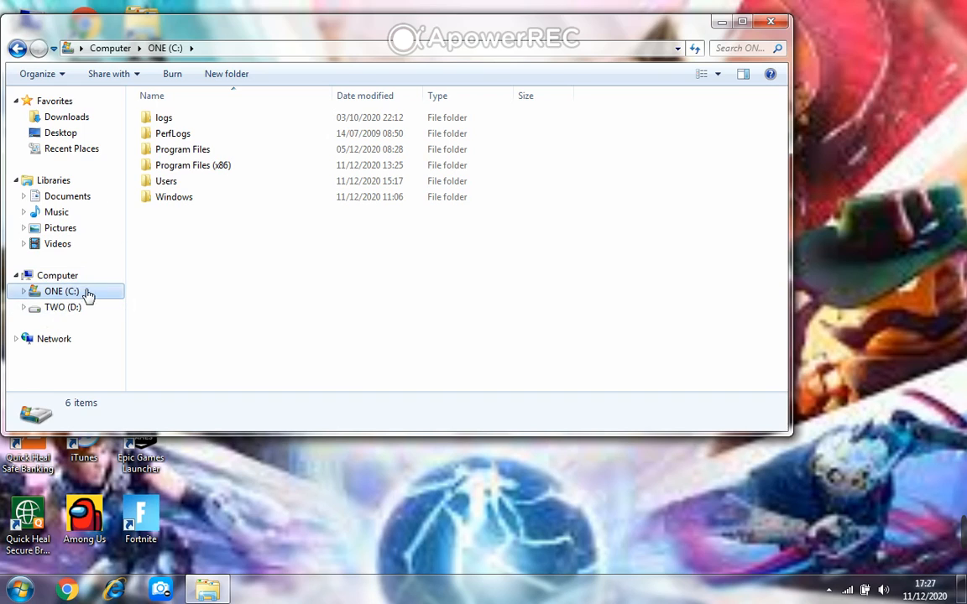
pyautogui.moveTo(248, 157)
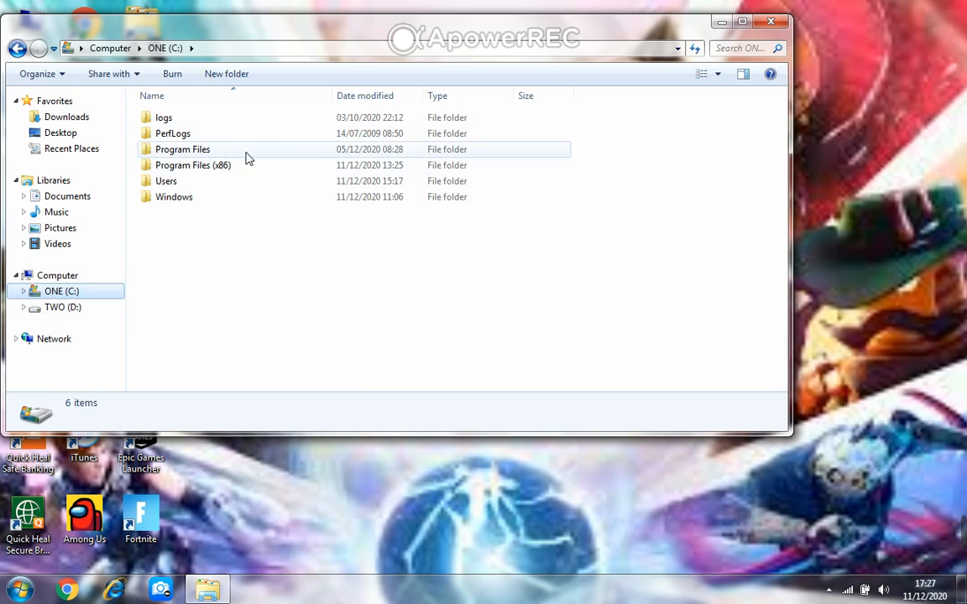
pyautogui.moveTo(386, 152)
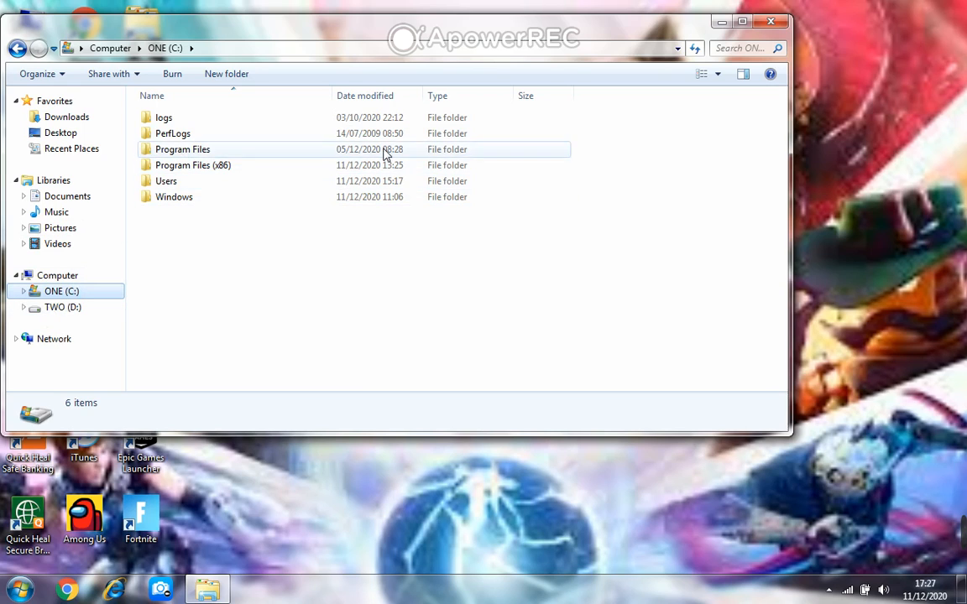
pyautogui.moveTo(258, 150)
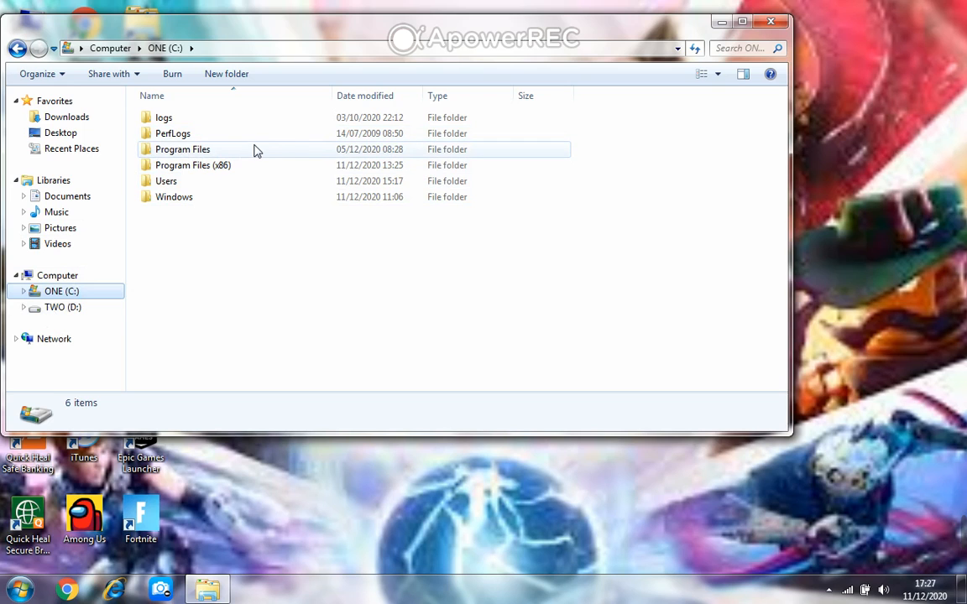
pyautogui.doubleClick(181, 149)
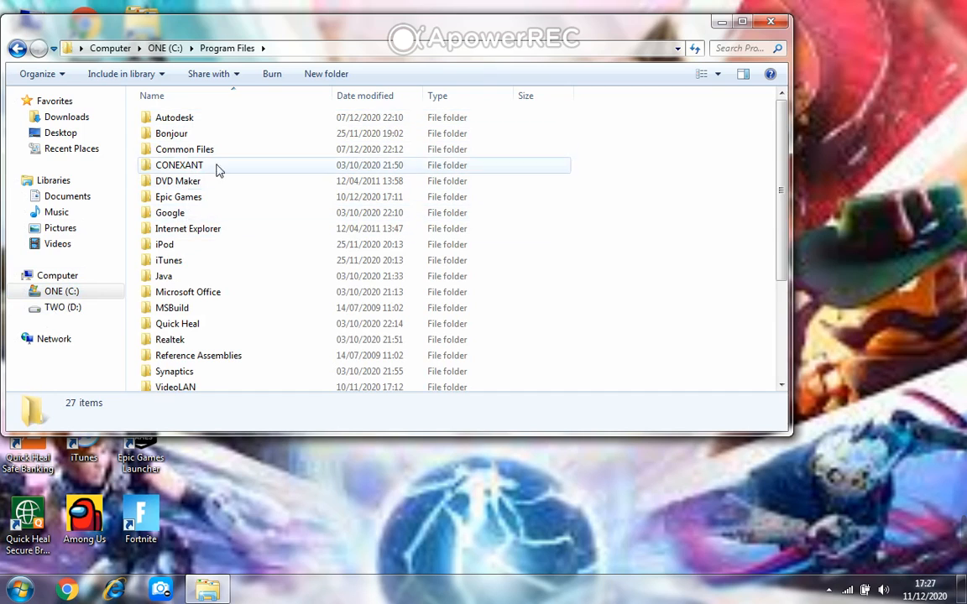
# Navigate through Epic Games, Fortnite, FortniteGame and Binaries into the Win64 folder
pyautogui.doubleClick(178, 197)
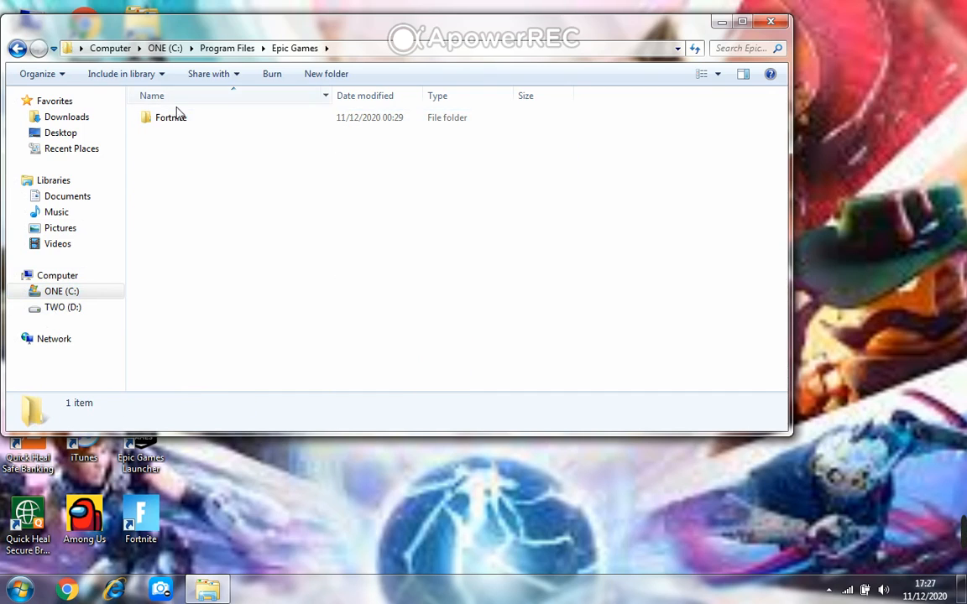
pyautogui.doubleClick(165, 117)
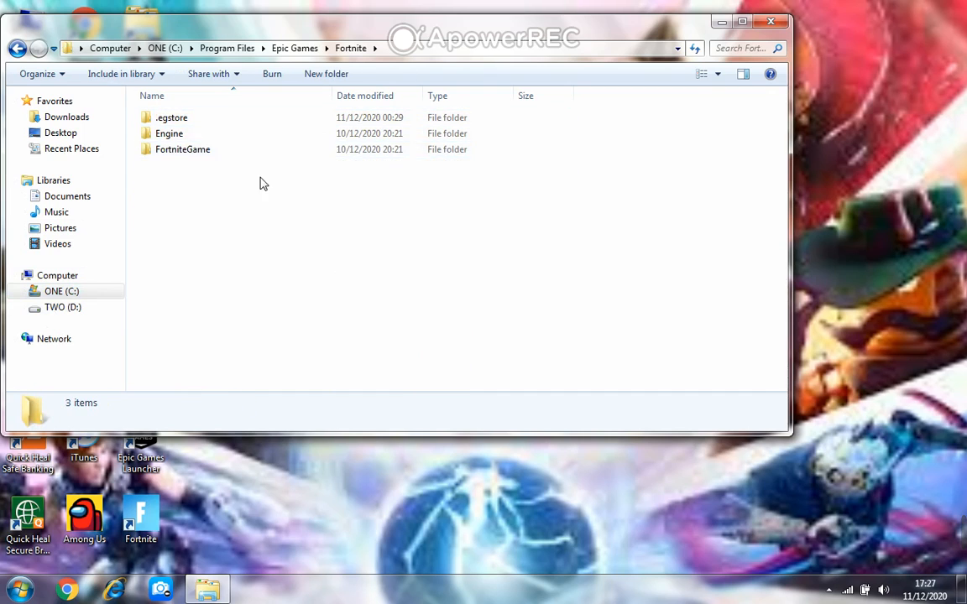
pyautogui.doubleClick(182, 148)
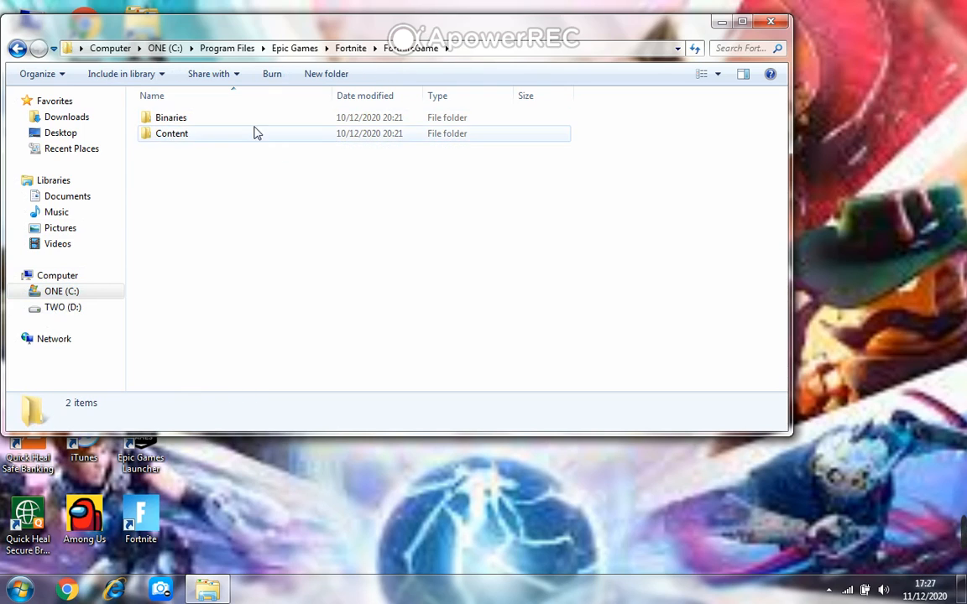
pyautogui.doubleClick(171, 118)
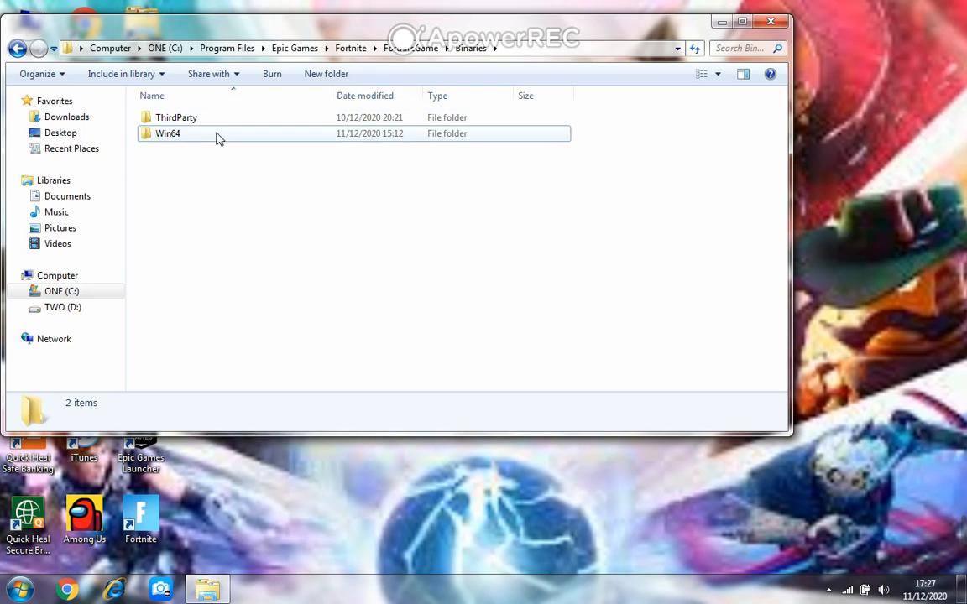
pyautogui.doubleClick(167, 134)
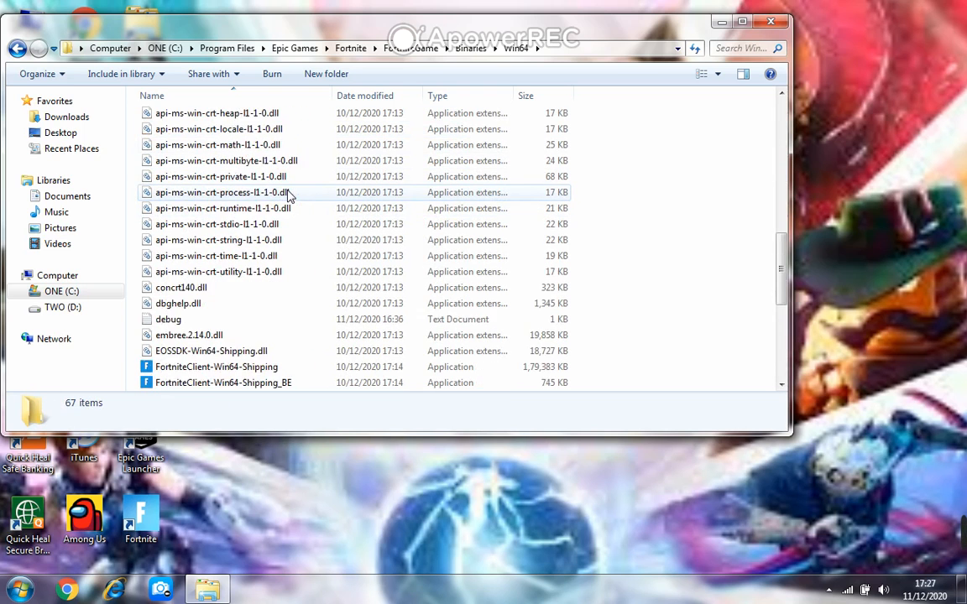
pyautogui.scroll(-3)
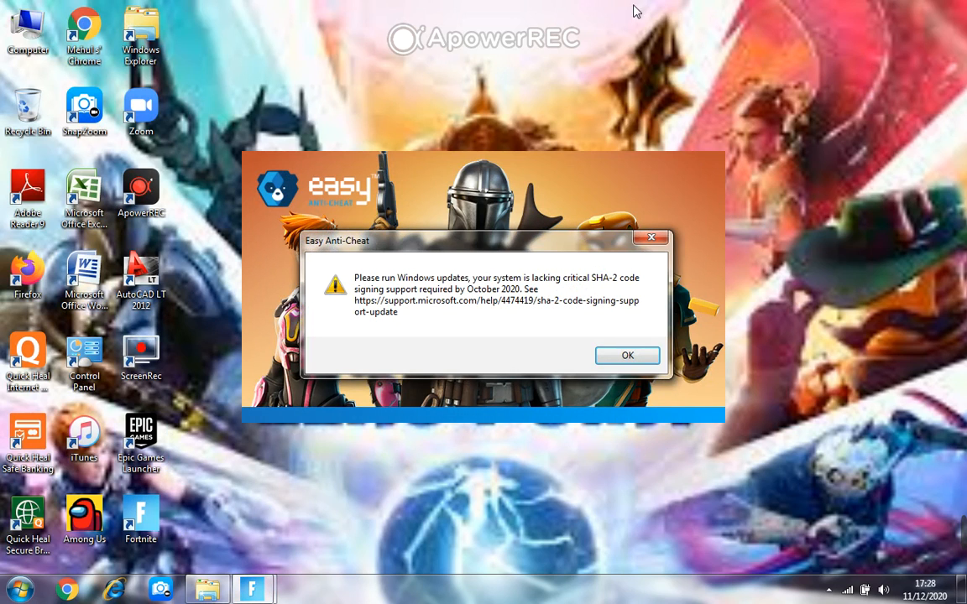
pyautogui.moveTo(623, 34)
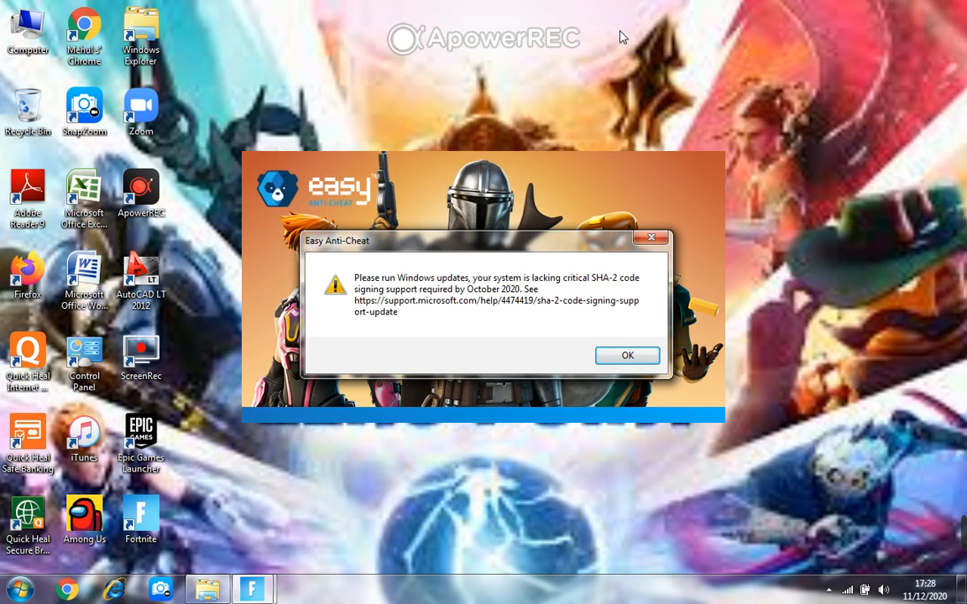
pyautogui.moveTo(643, 348)
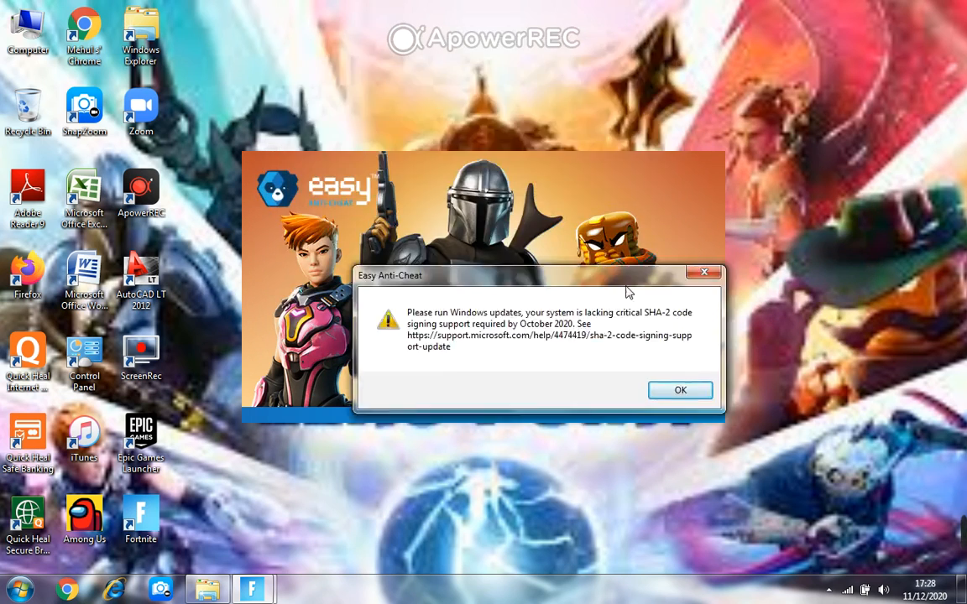
# Move the Easy Anti-Cheat SHA-2 warning higher and acknowledge it with OK
pyautogui.moveTo(540, 275); pyautogui.dragTo(459, 163)
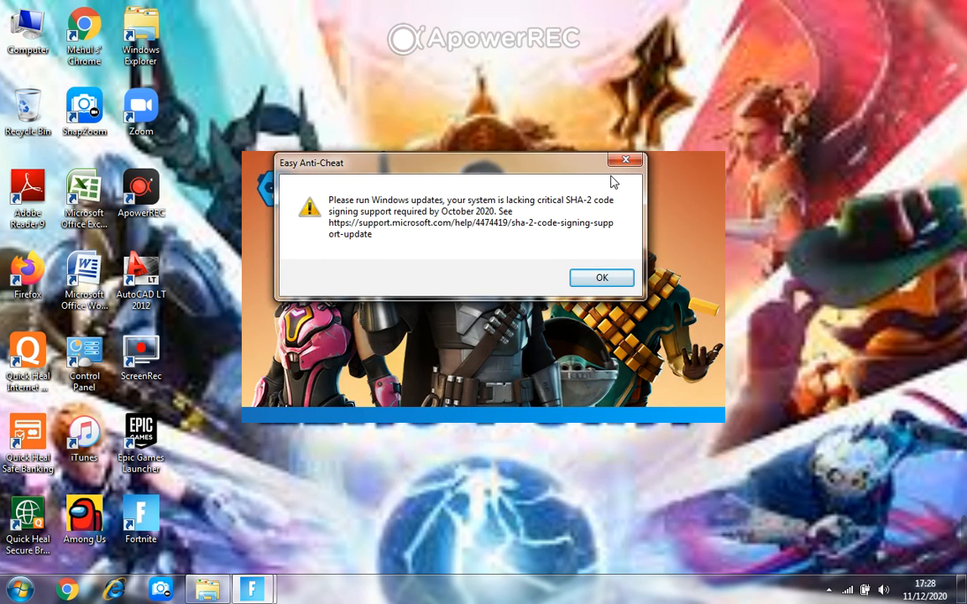
pyautogui.click(602, 278)
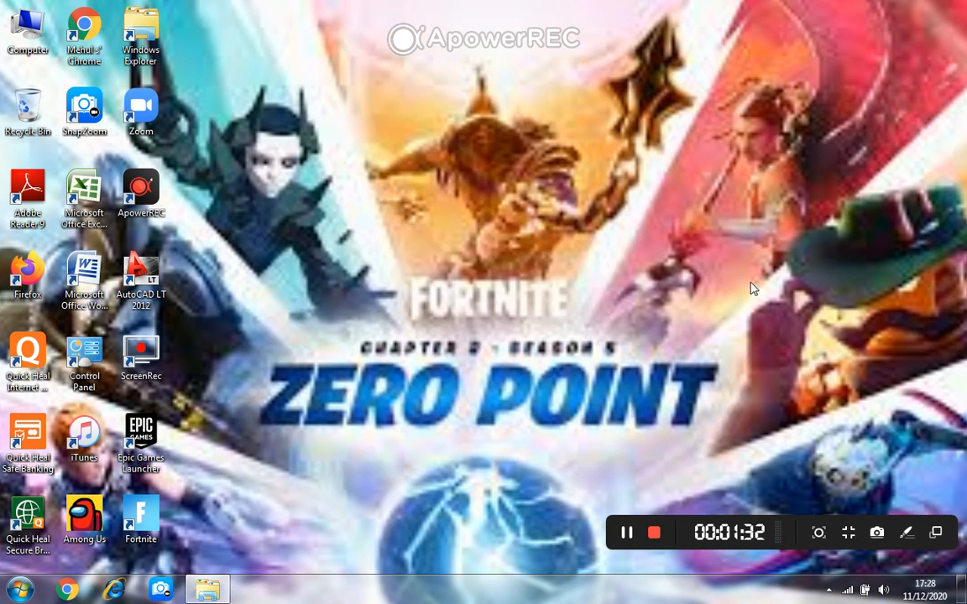
pyautogui.moveTo(632, 546)
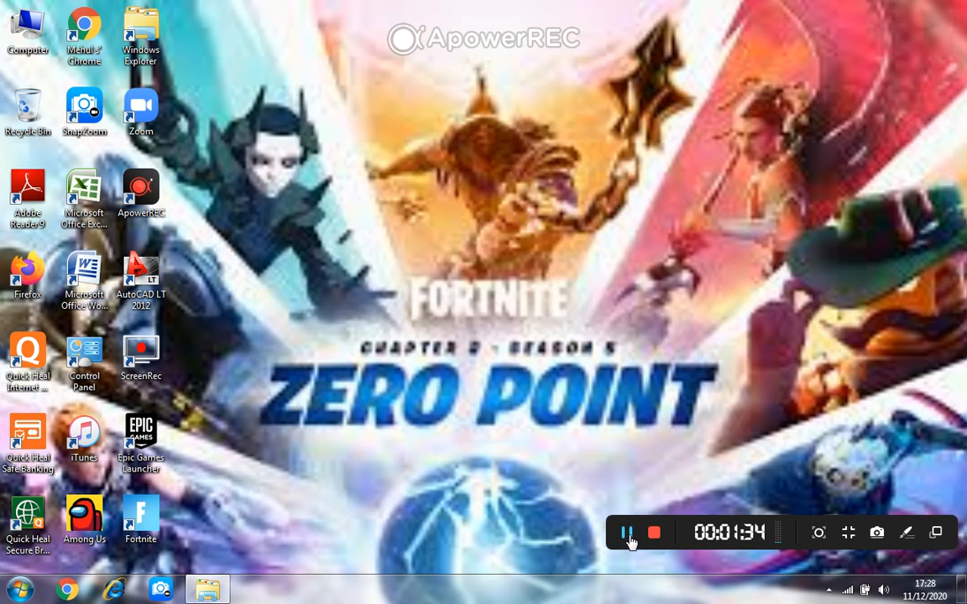